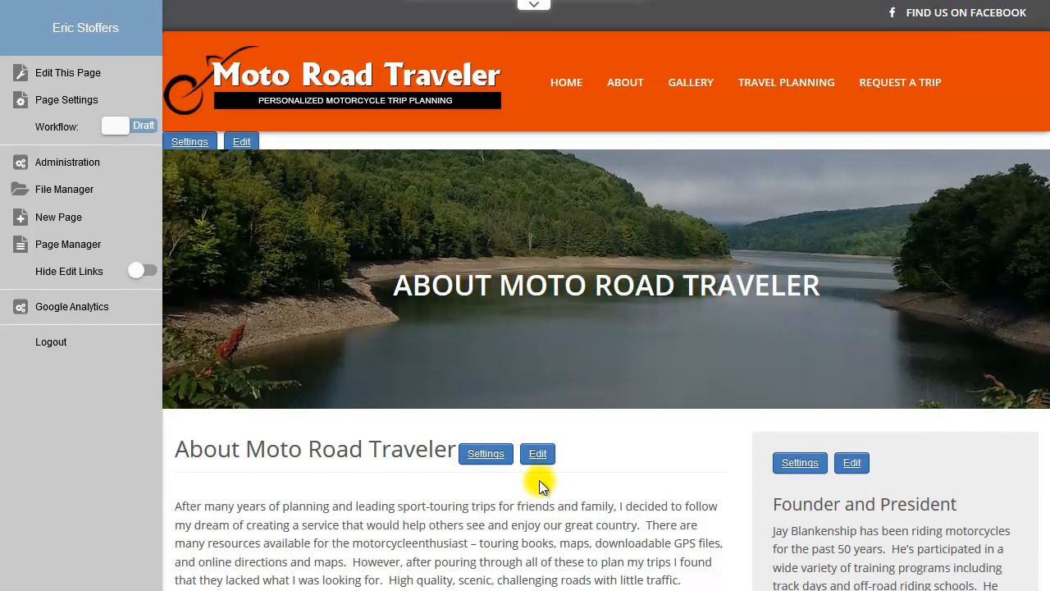
mouse_move(538, 452)
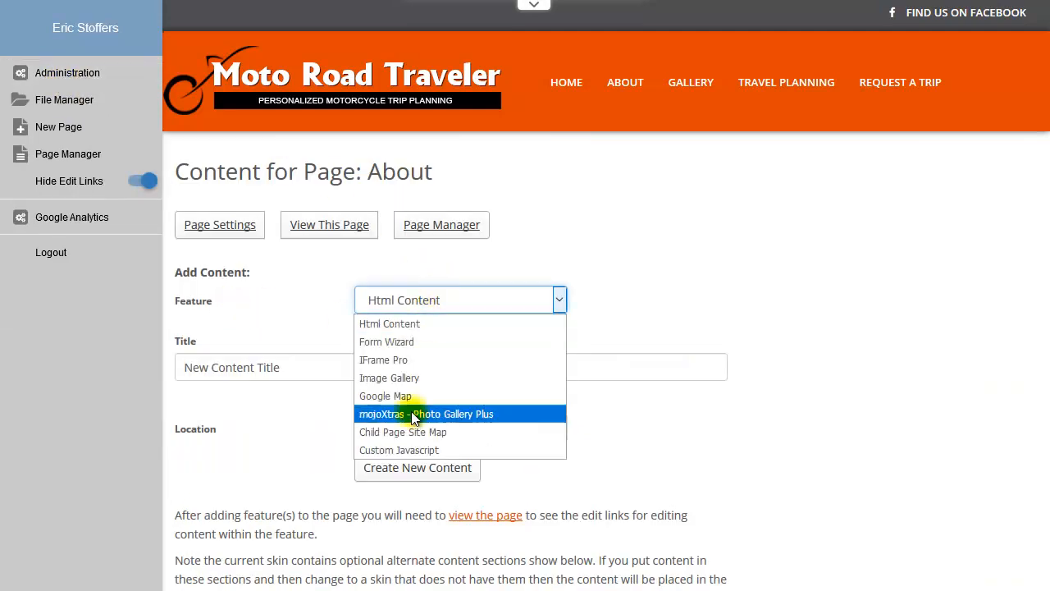
Create a Custom Javascript item titled 'testimonials' on the About page and view the page
left_click(398, 449)
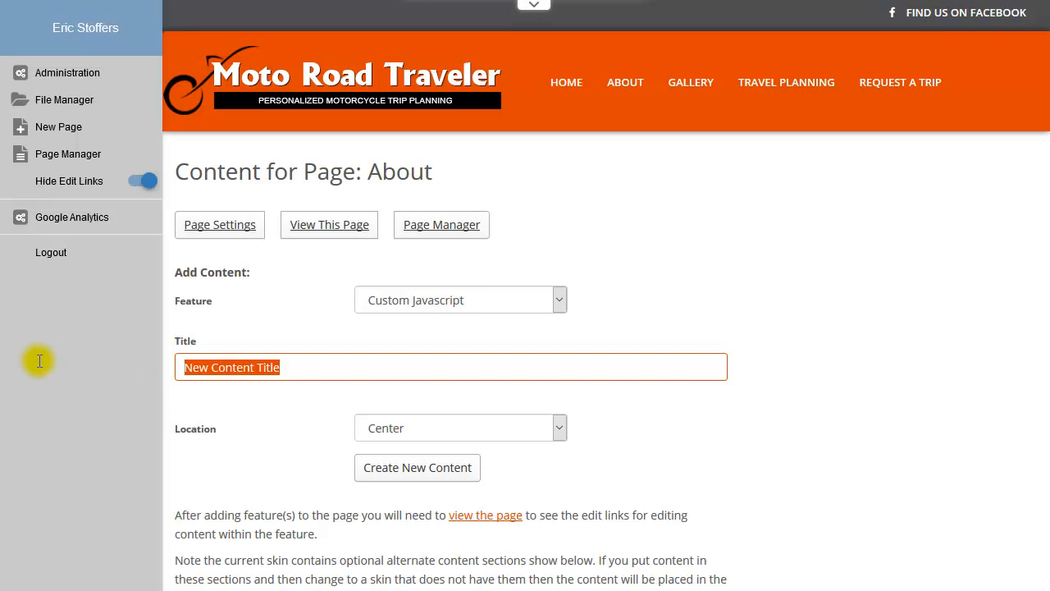
type("testimonials")
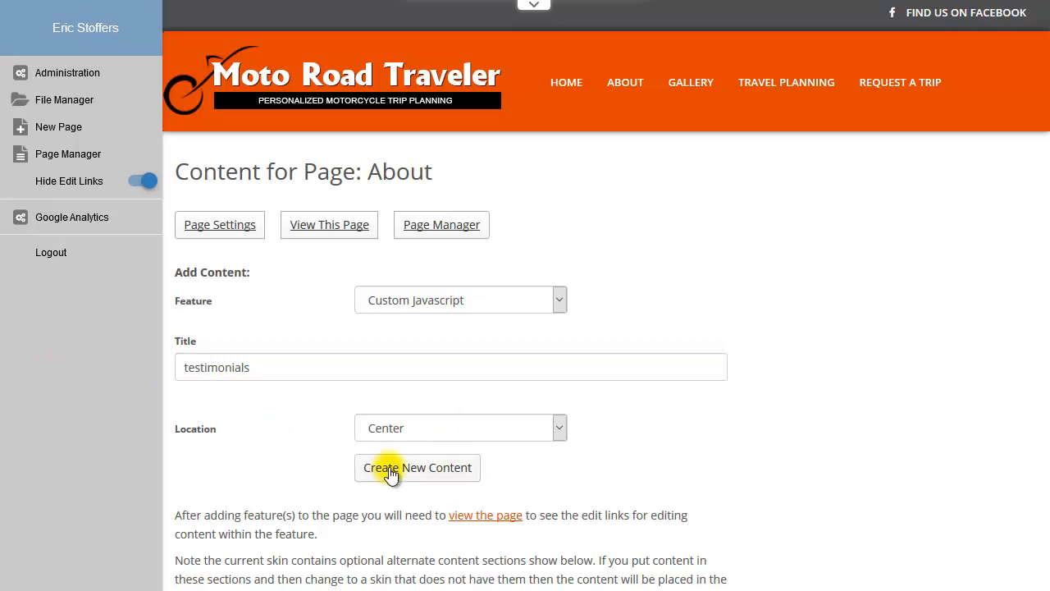
left_click(417, 467)
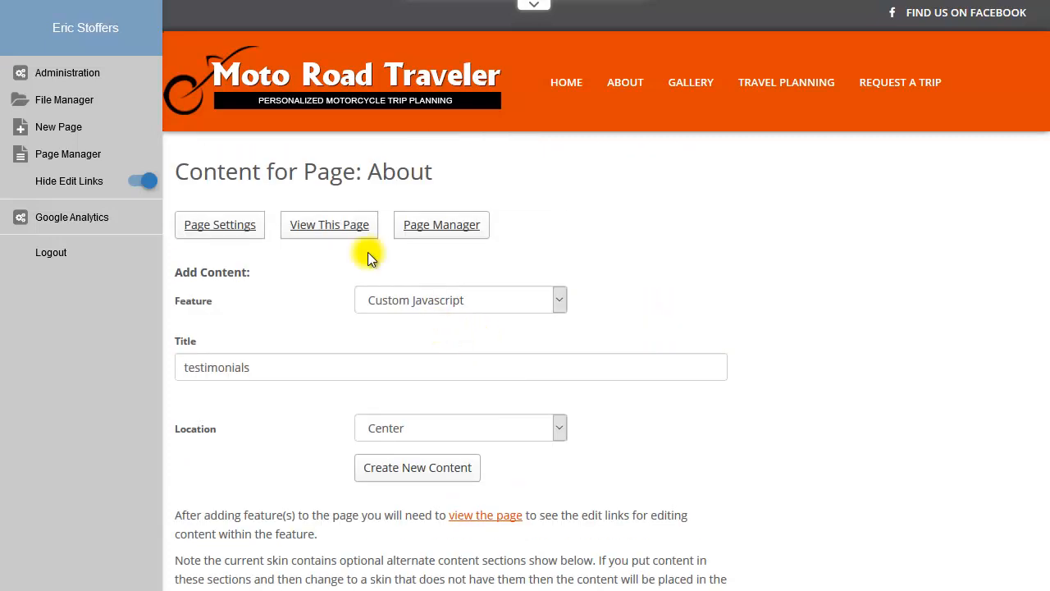
left_click(328, 224)
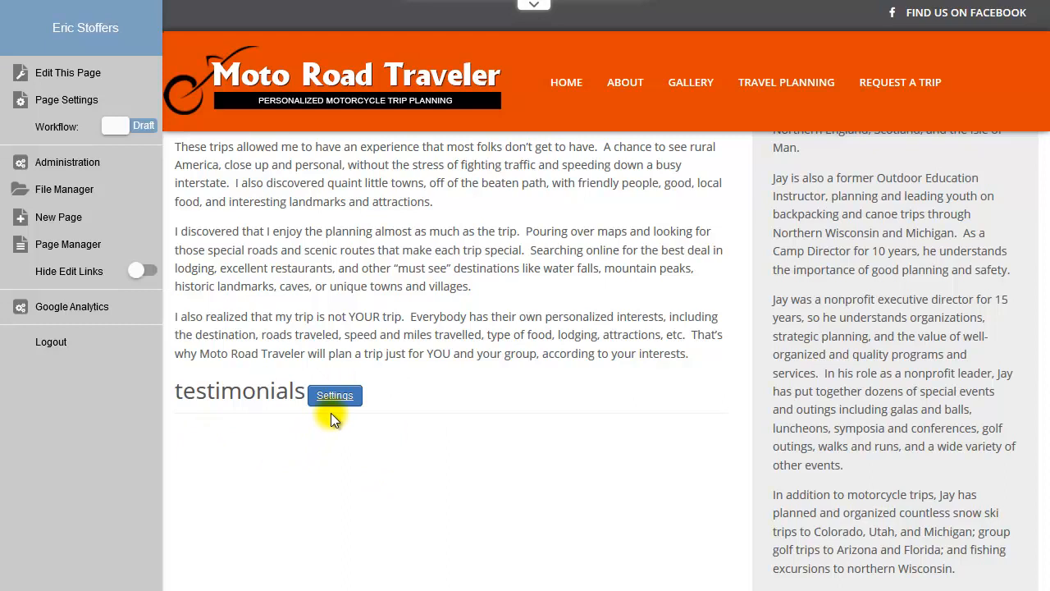
Turn off 'Show Title?' in the testimonials item's General settings
left_click(334, 394)
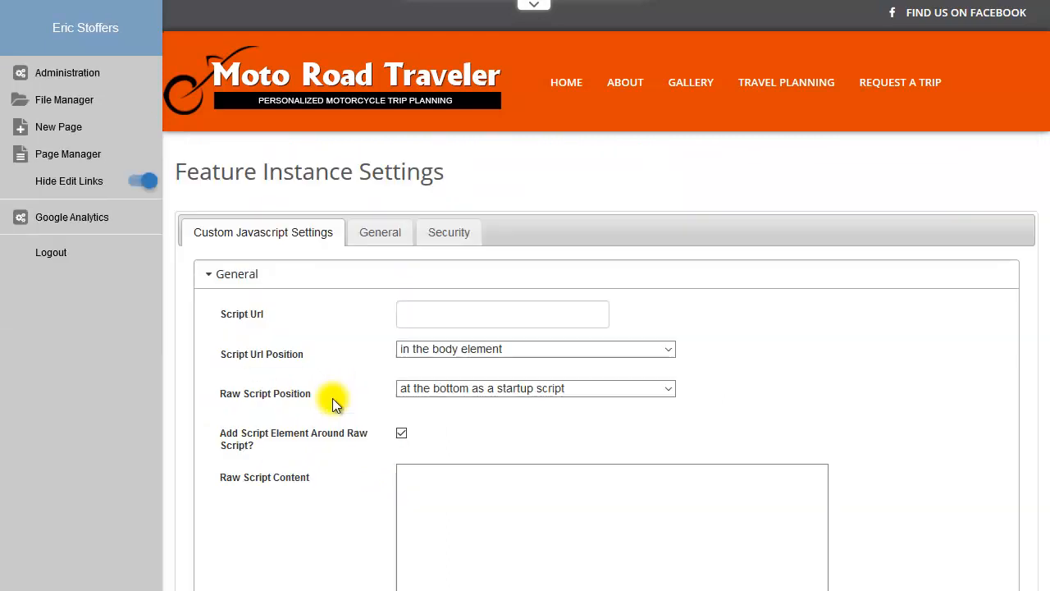
left_click(379, 232)
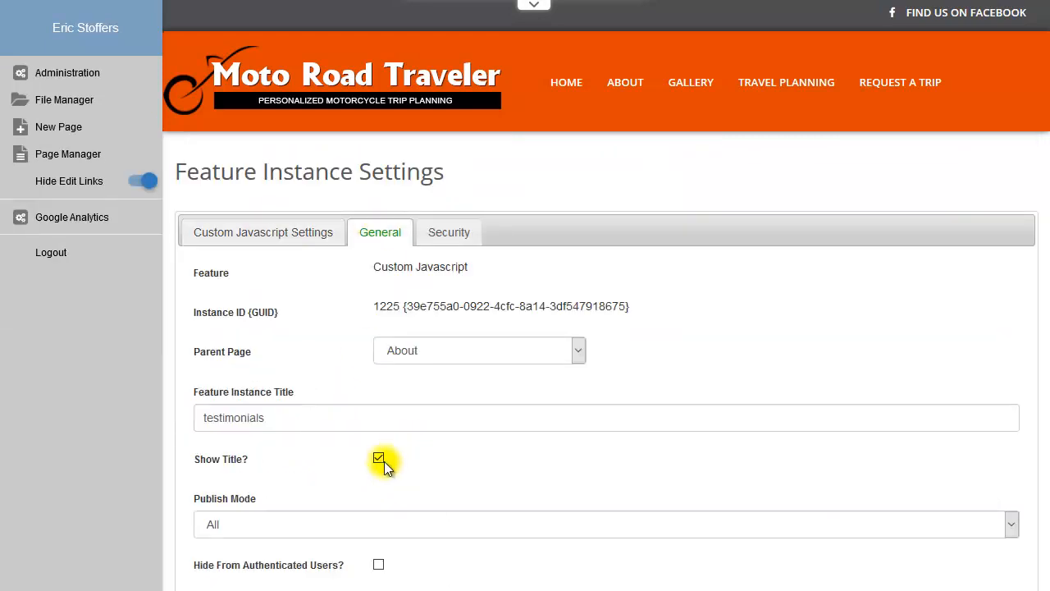
left_click(263, 232)
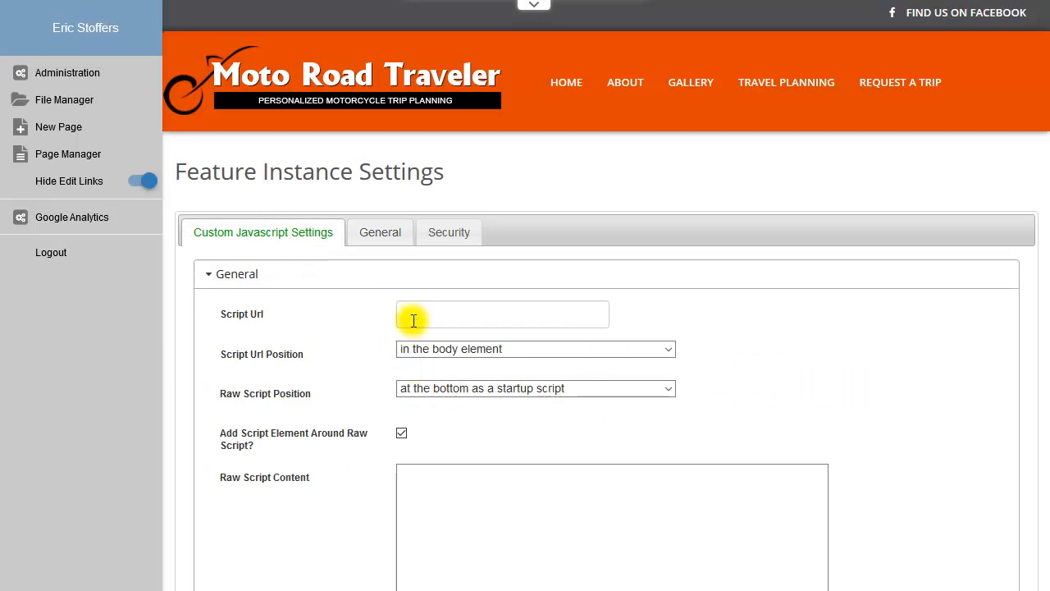
mouse_move(503, 319)
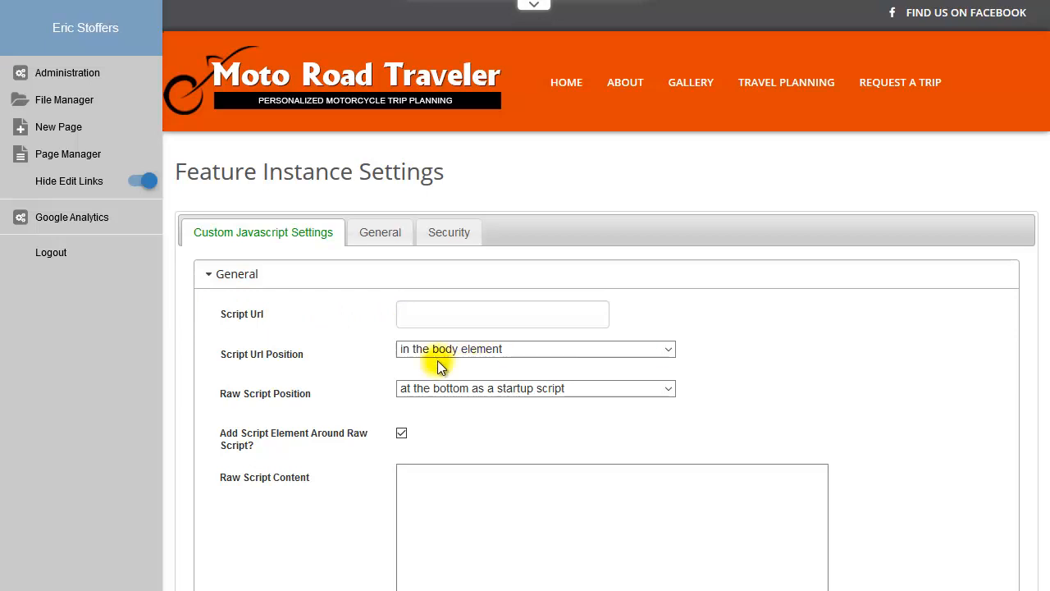
Set Script Url Position and Raw Script Position to 'at the position of this content instance'
left_click(534, 348)
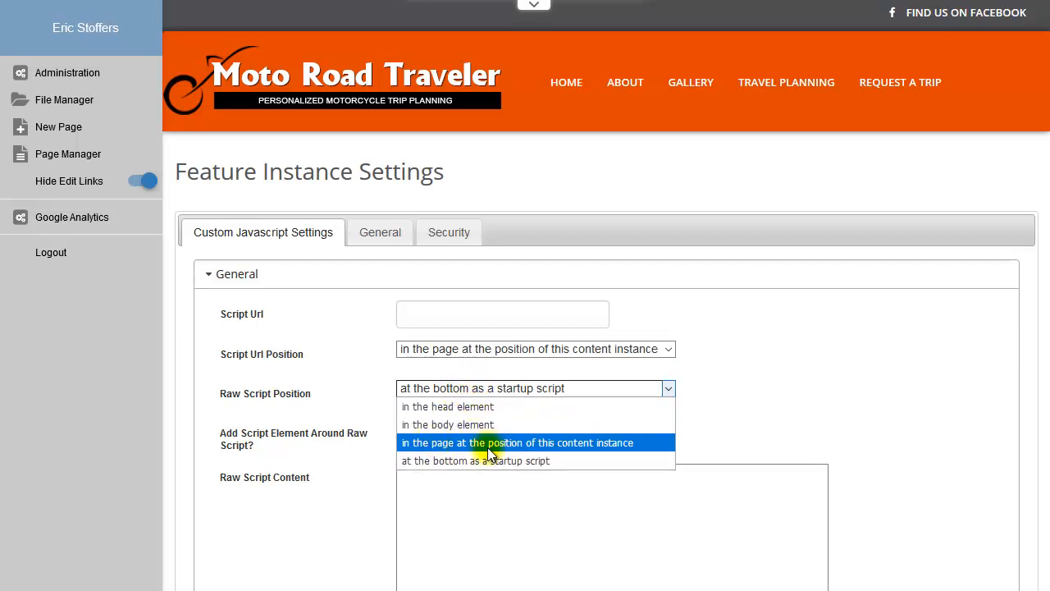
left_click(516, 442)
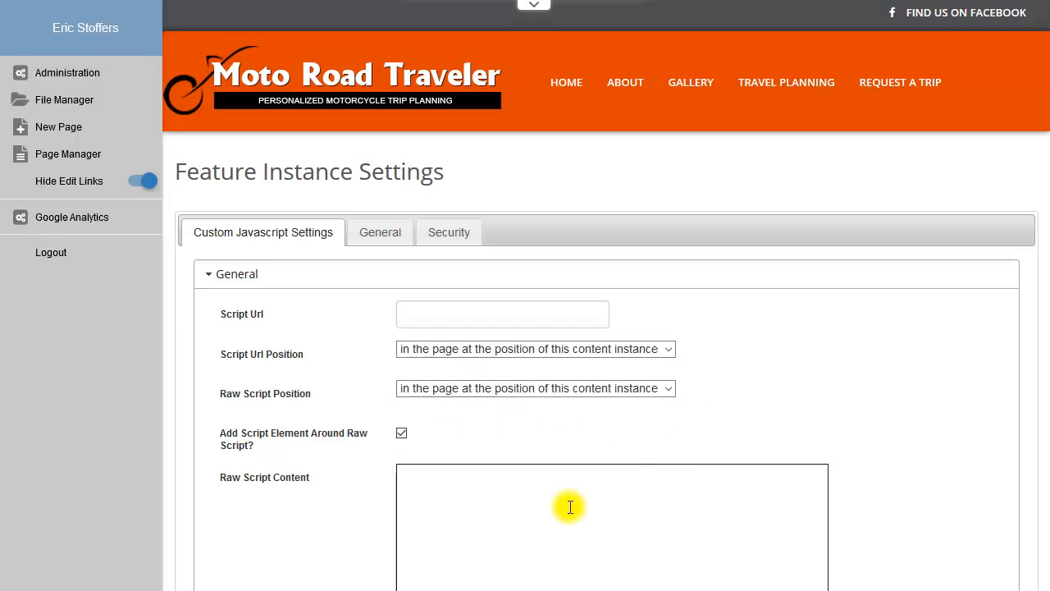
mouse_move(504, 516)
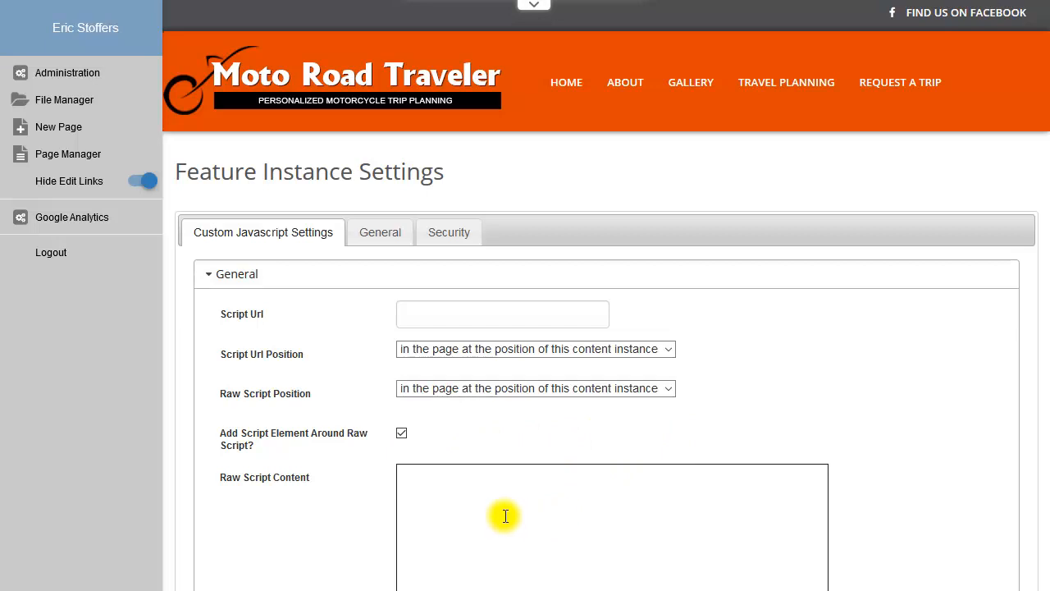
mouse_move(512, 509)
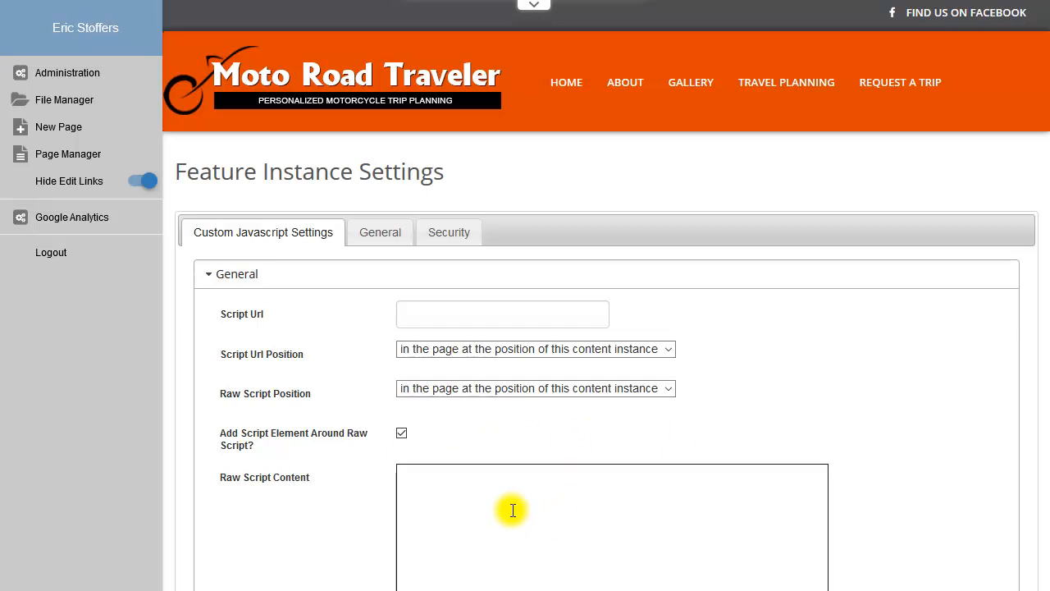
mouse_move(512, 506)
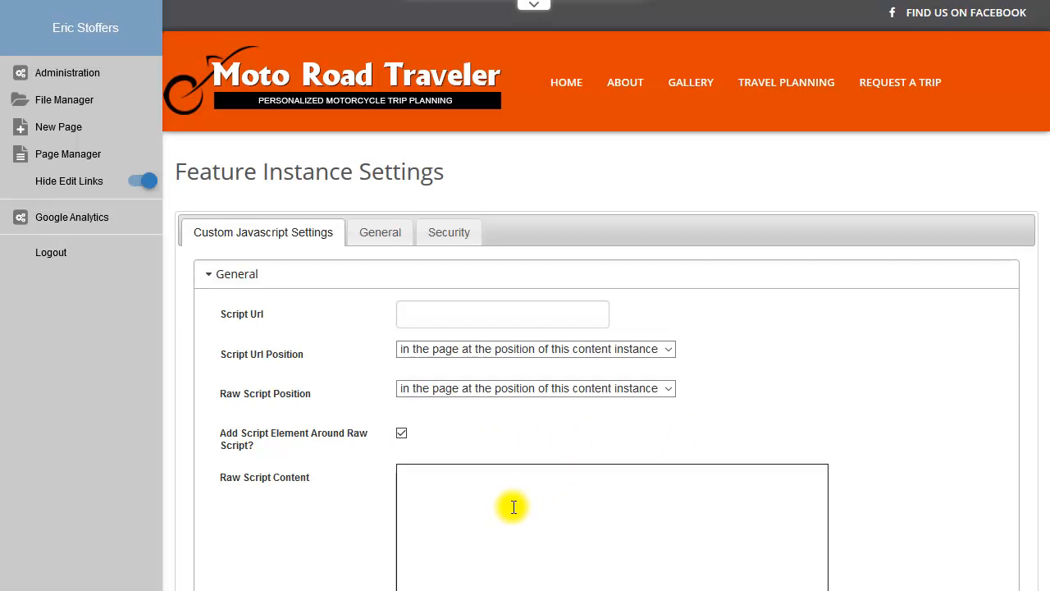
Enter the fading testimonial script as raw content and disable the extra script element wrapper
left_click(401, 432)
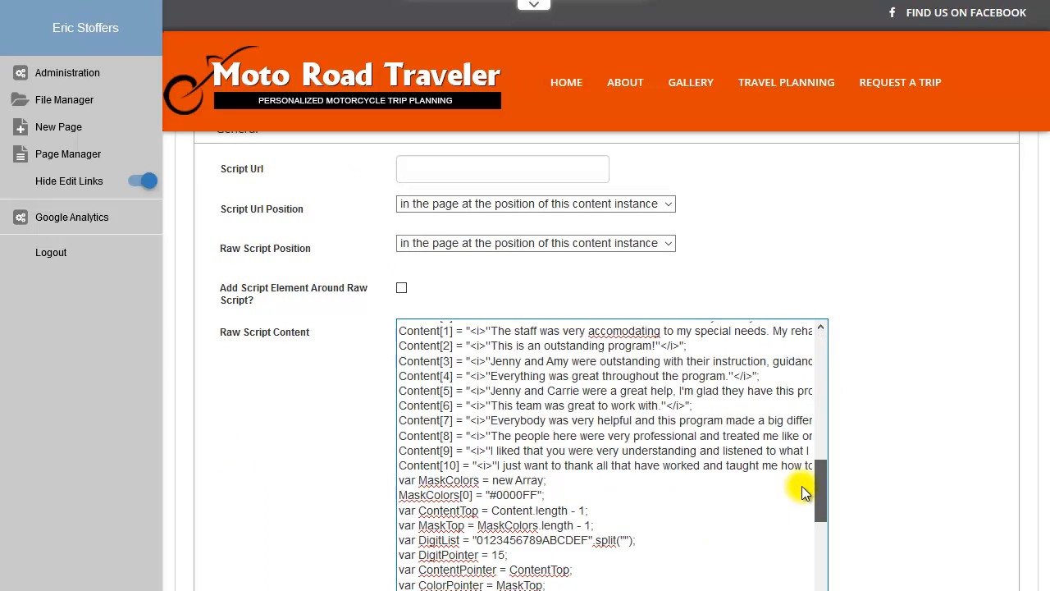
scroll("down", 3)
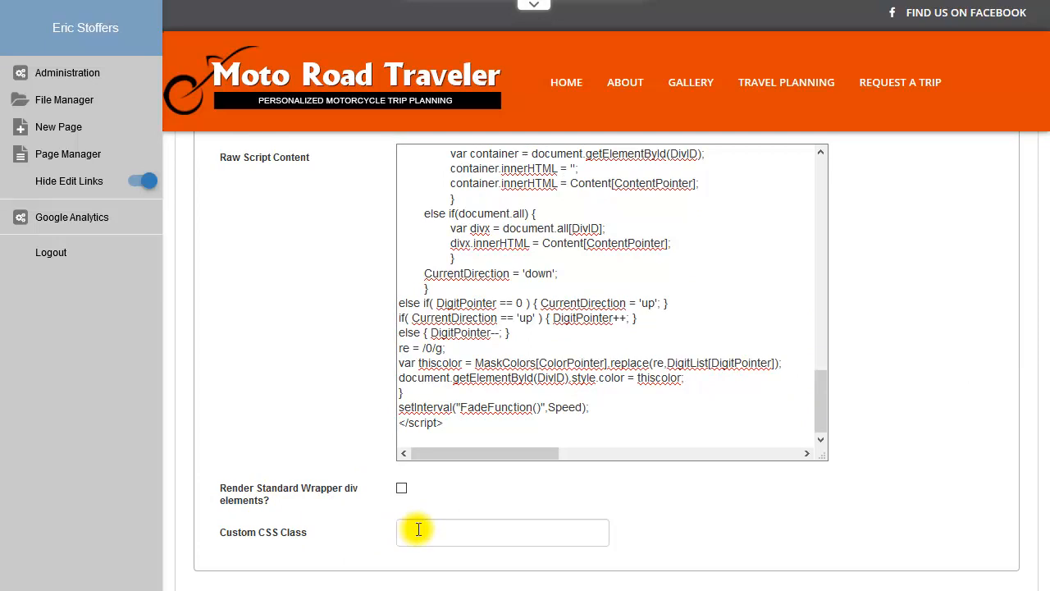
scroll("down", 3)
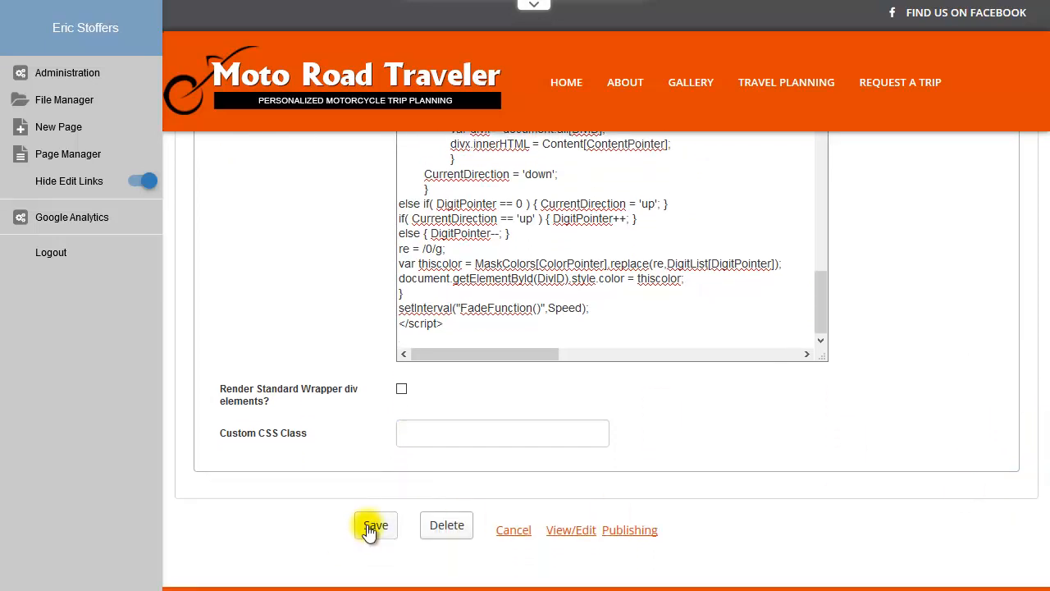
Save the testimonials settings and check the rotating quotes on the About page
left_click(375, 525)
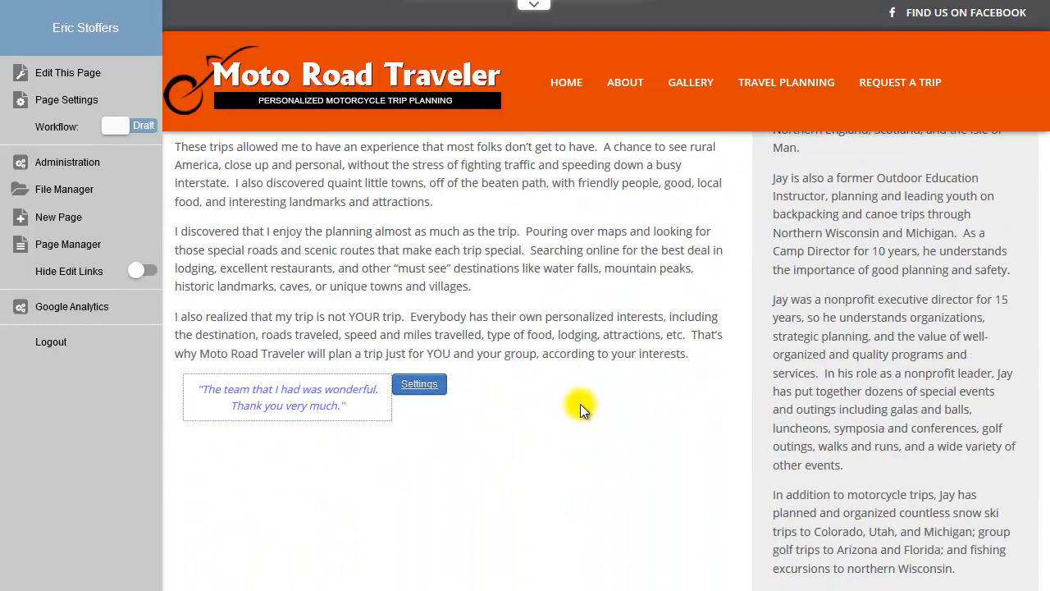
mouse_move(334, 429)
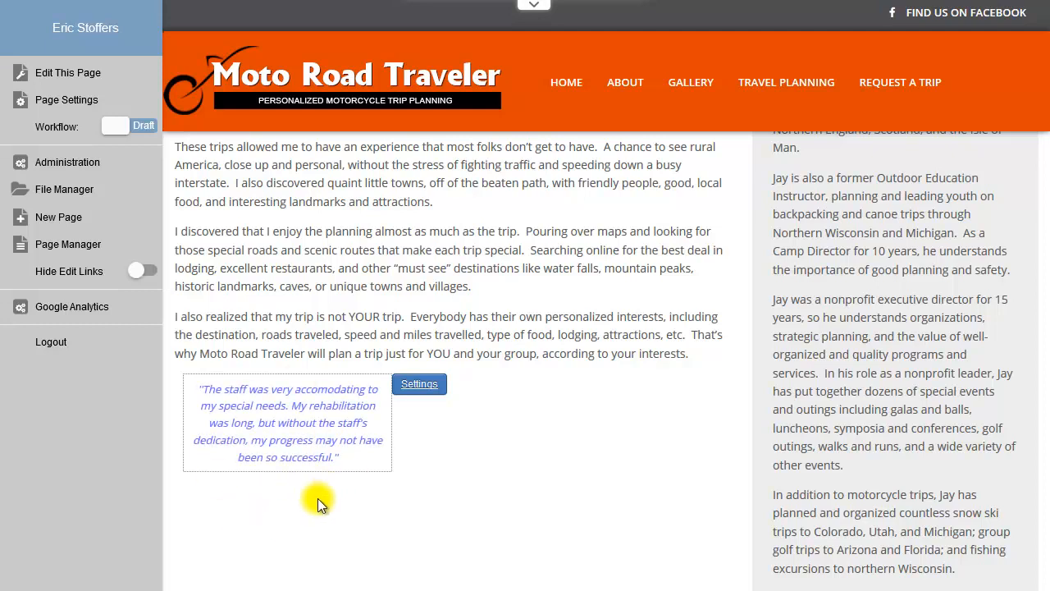
mouse_move(556, 428)
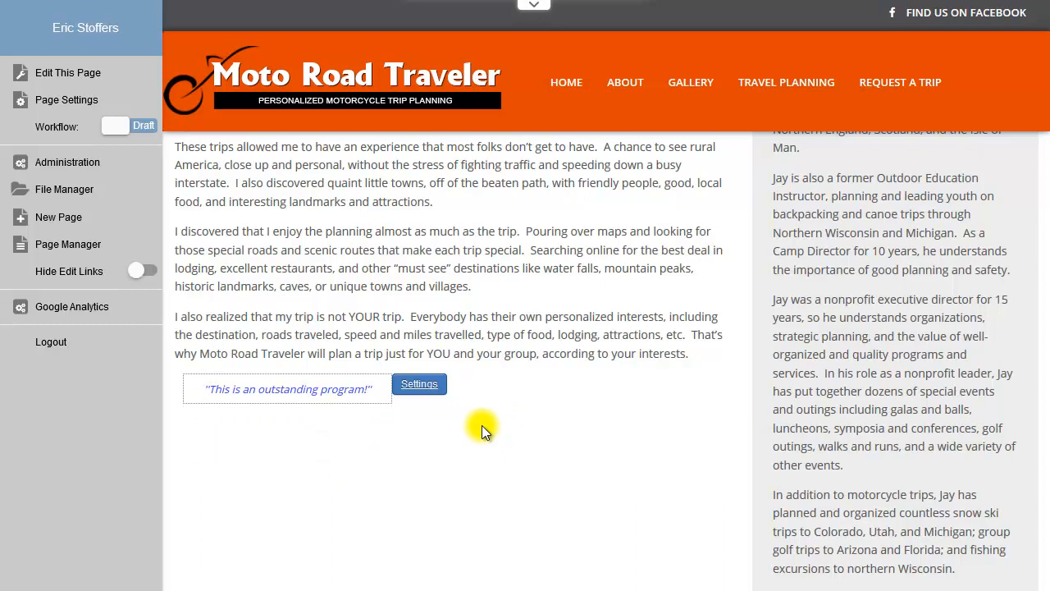
left_click(419, 384)
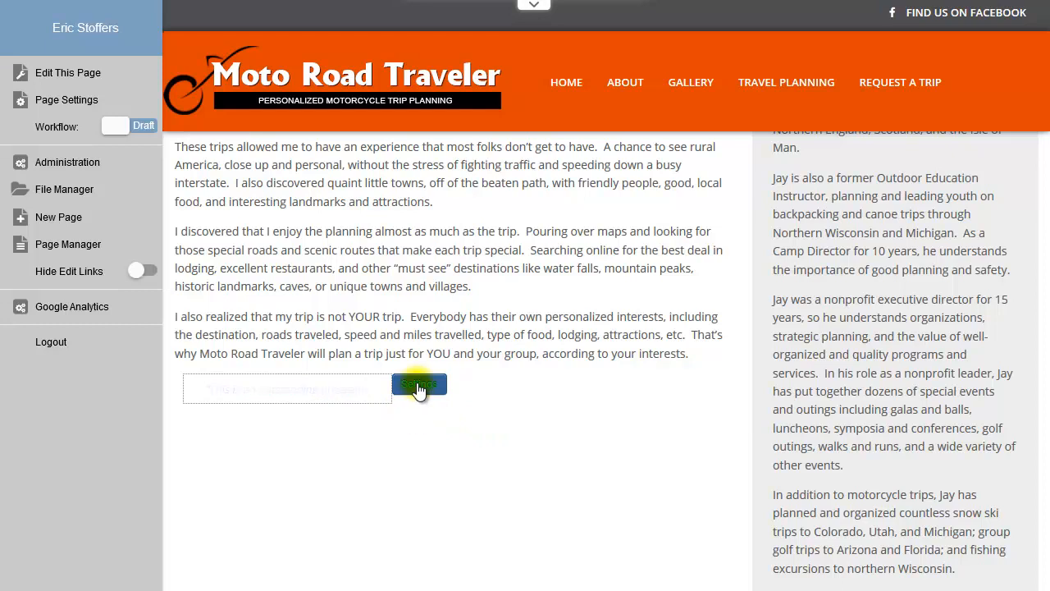
Delete the testimonials content from all pages and confirm it is gone from About
left_click(419, 387)
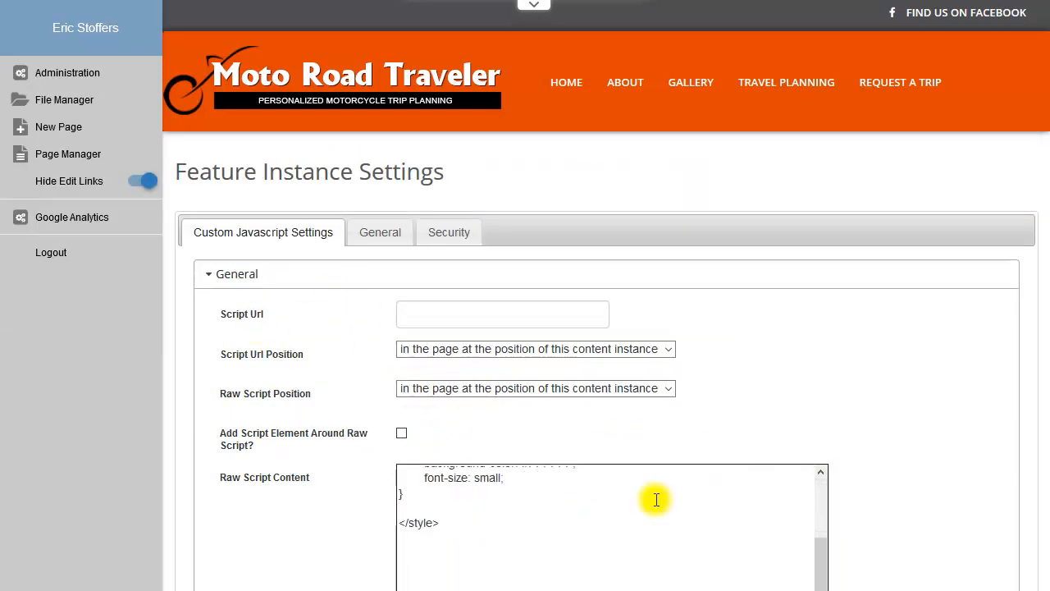
scroll("down", 3)
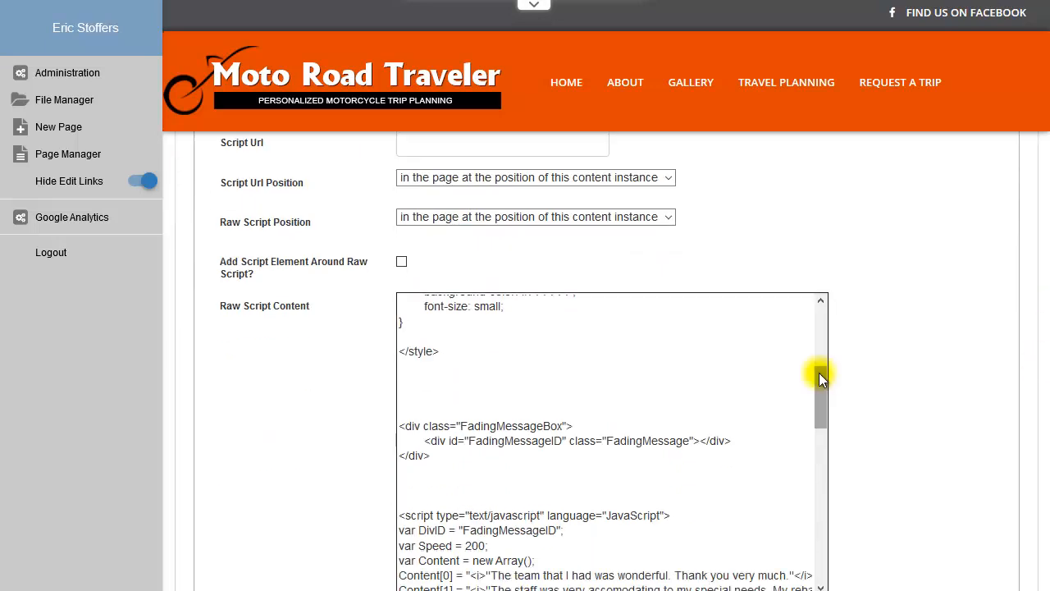
scroll("down", 3)
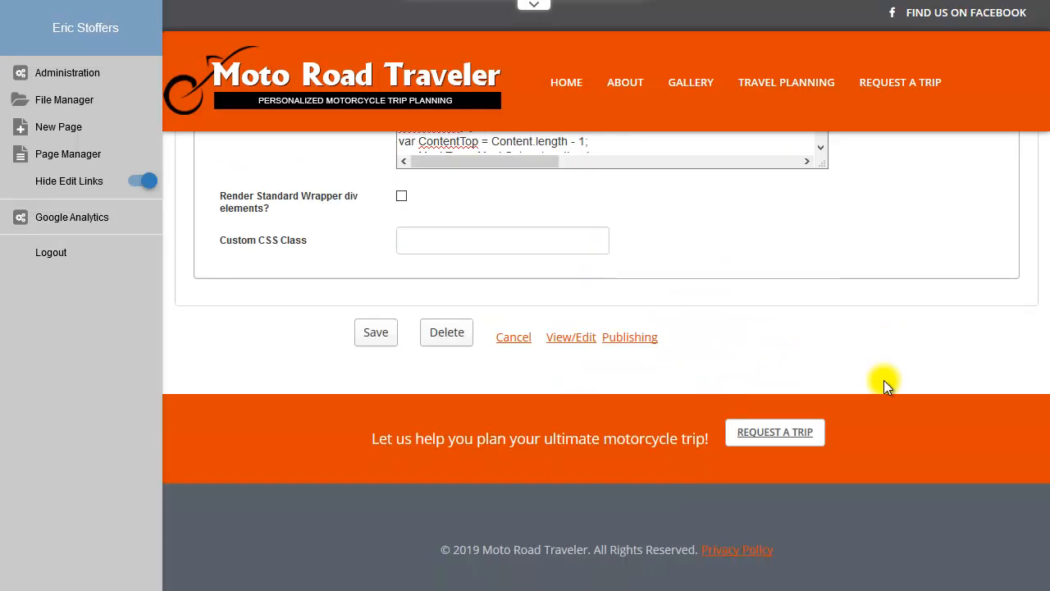
left_click(446, 332)
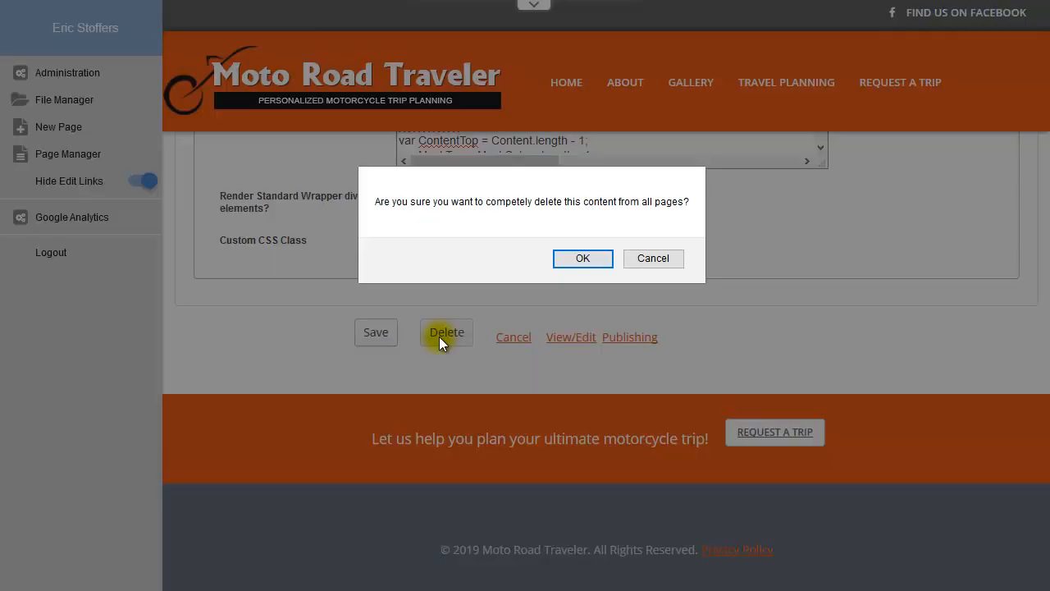
left_click(583, 258)
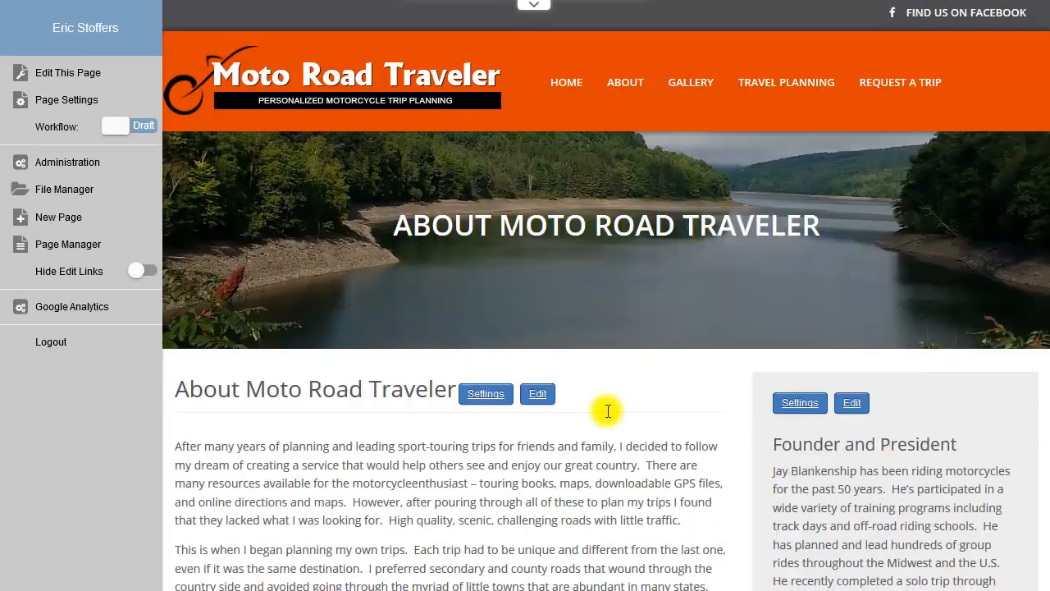
scroll("down", 3)
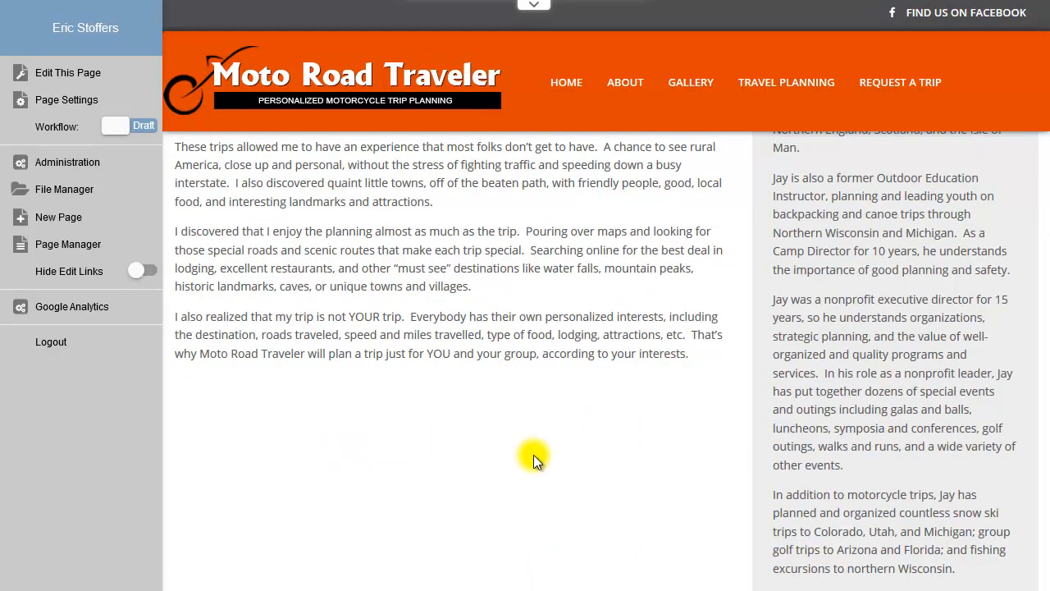
mouse_move(540, 458)
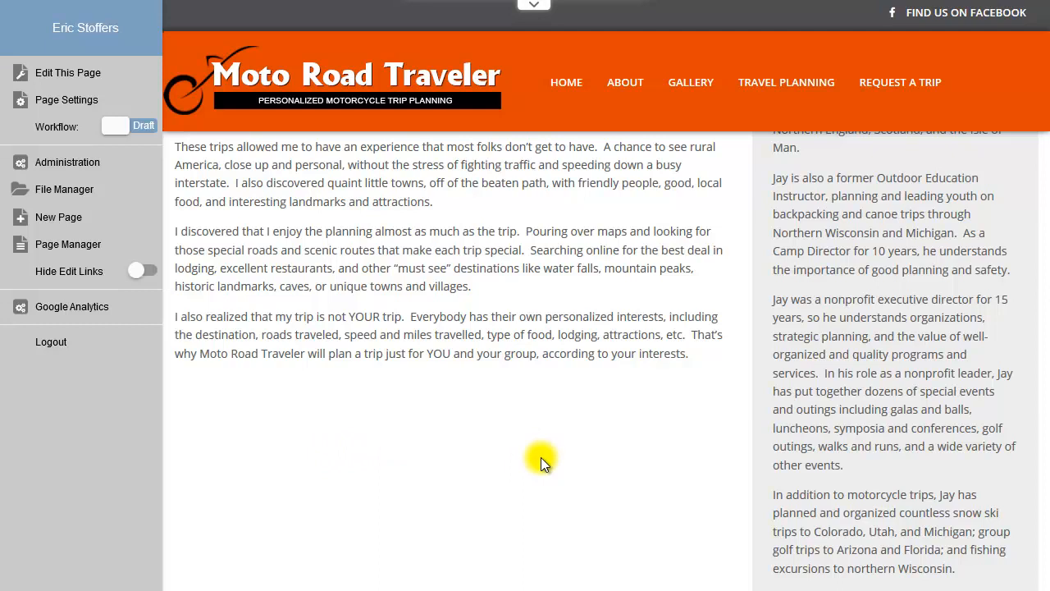